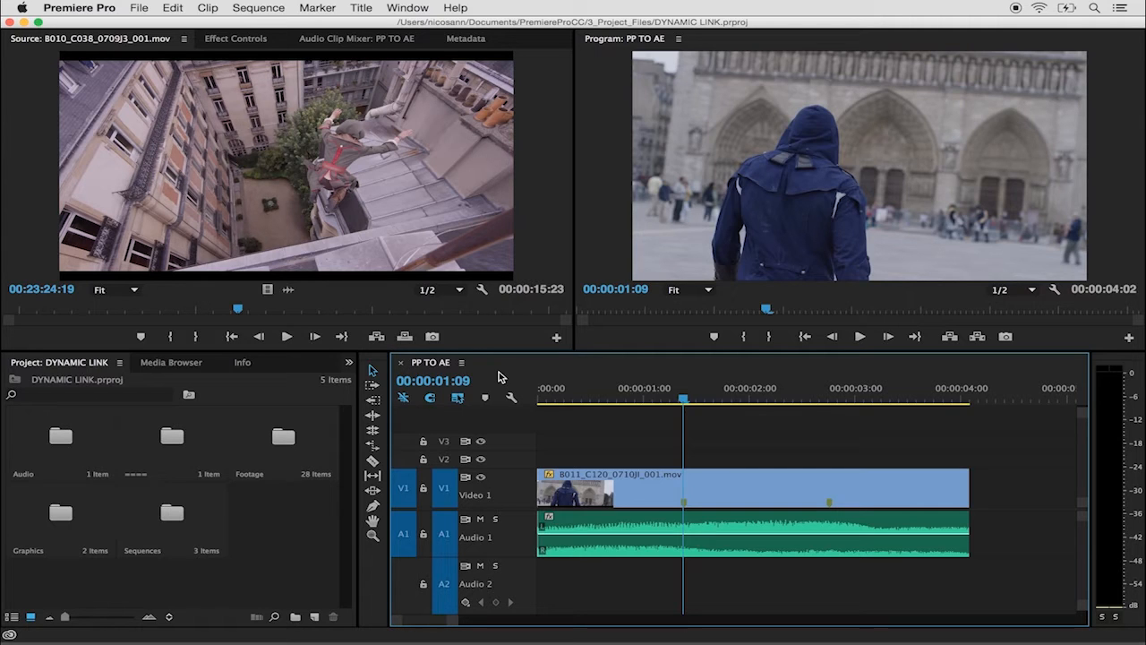
mouse_move(627, 537)
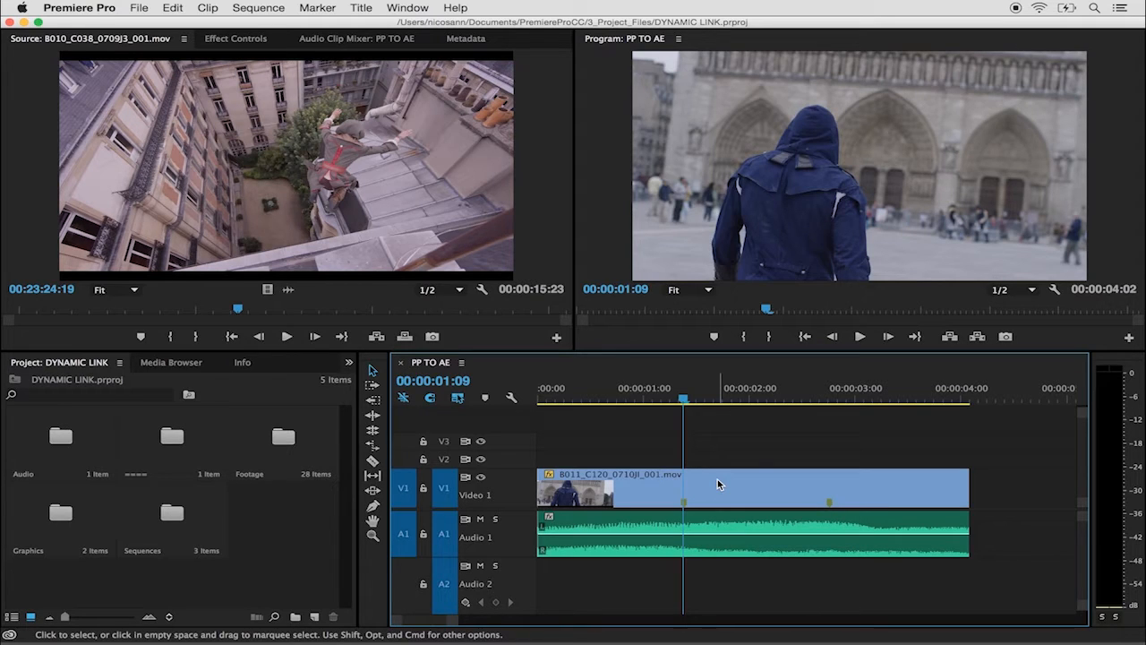
Step: Replace the V1 clip with an After Effects composition via Adobe Dynamic Link
left_click(716, 488)
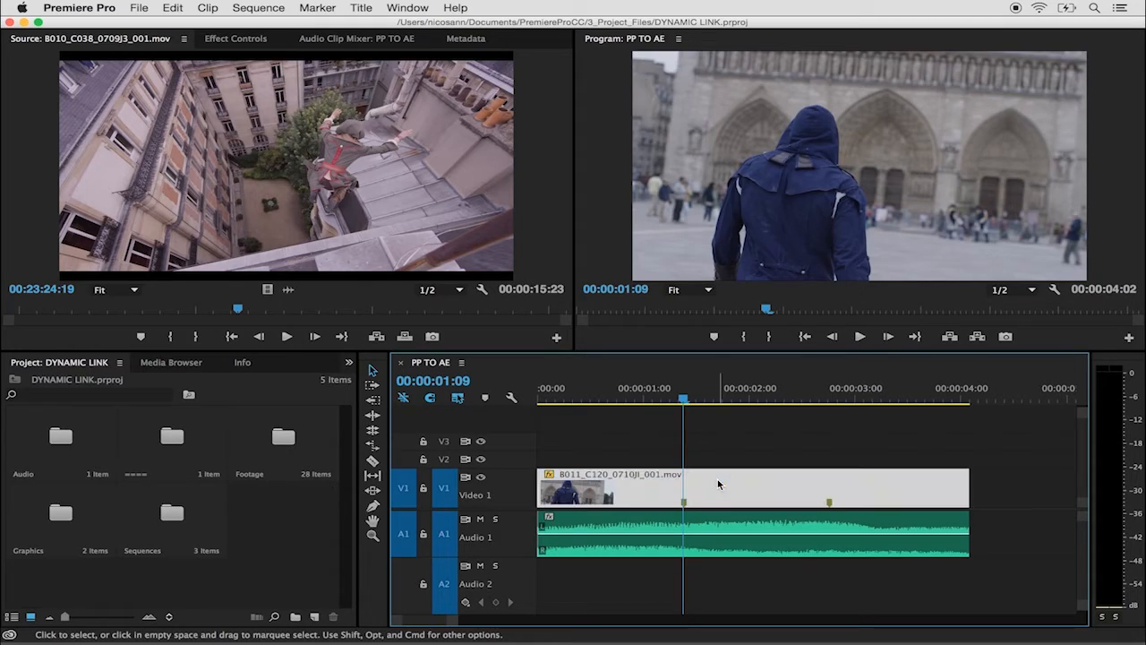
left_click(138, 8)
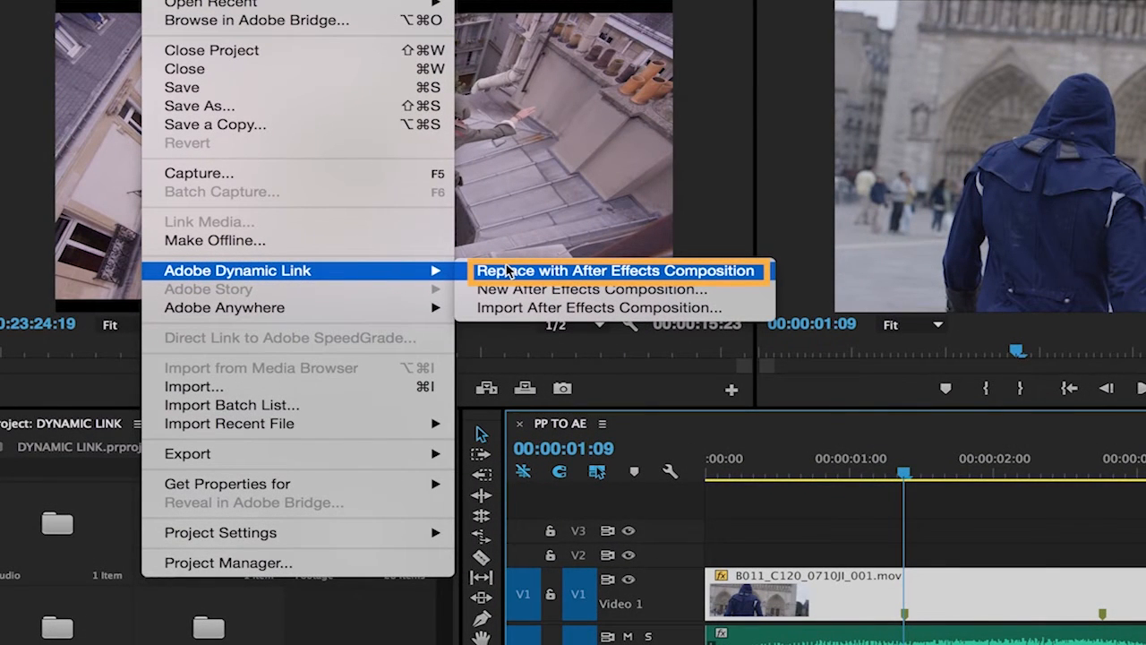
left_click(618, 271)
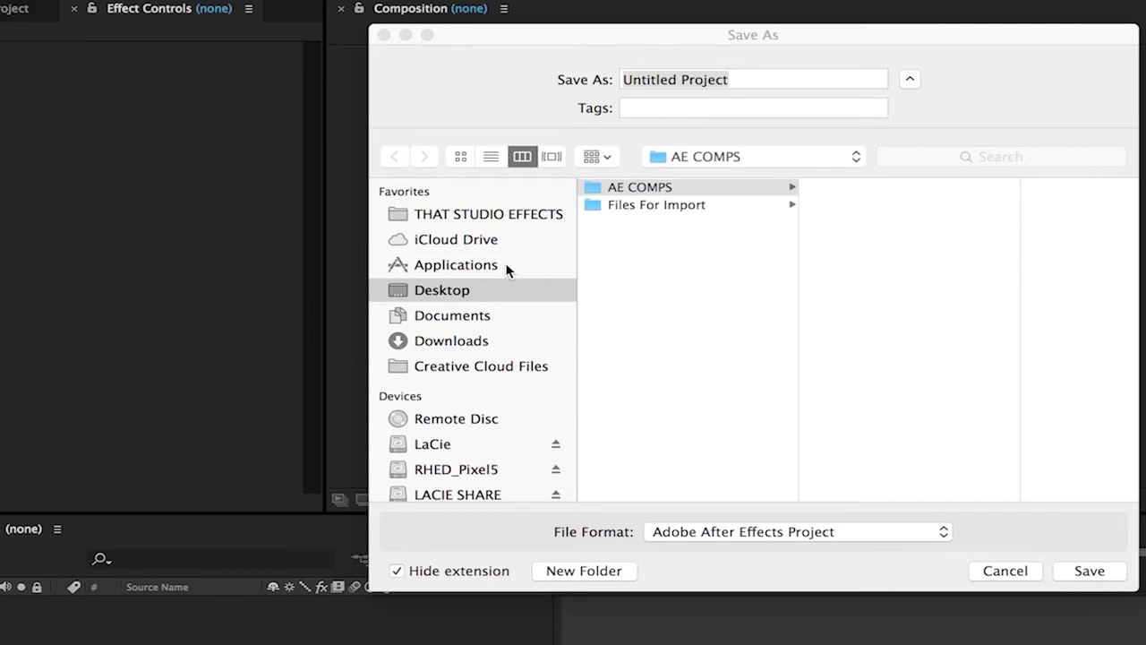
mouse_move(567, 262)
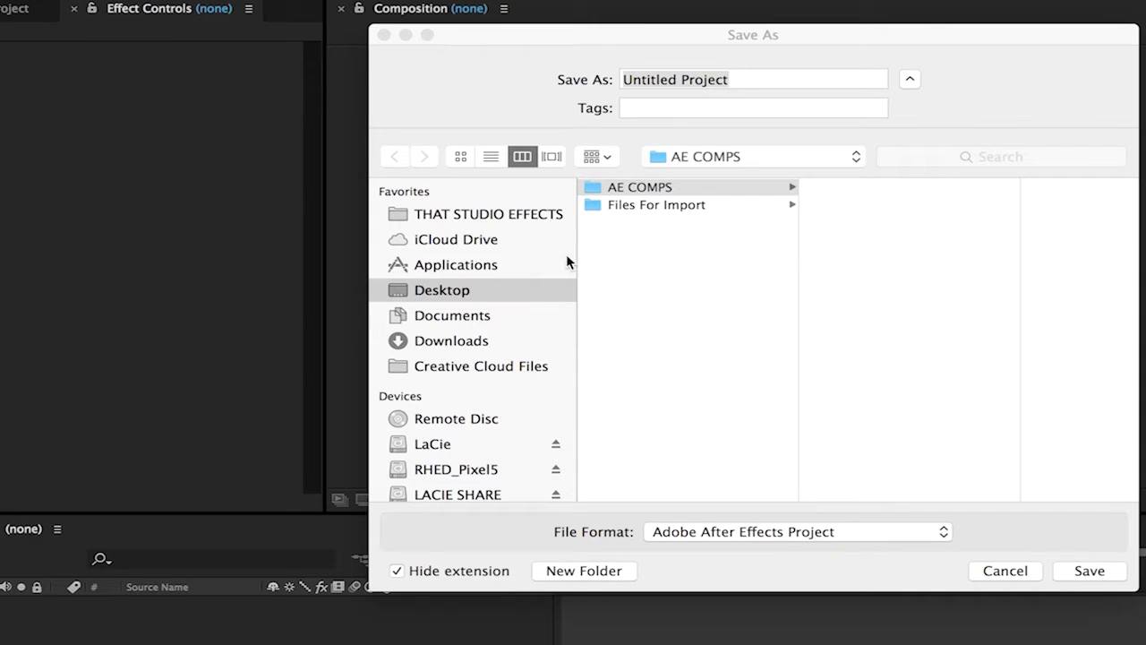
mouse_move(463, 289)
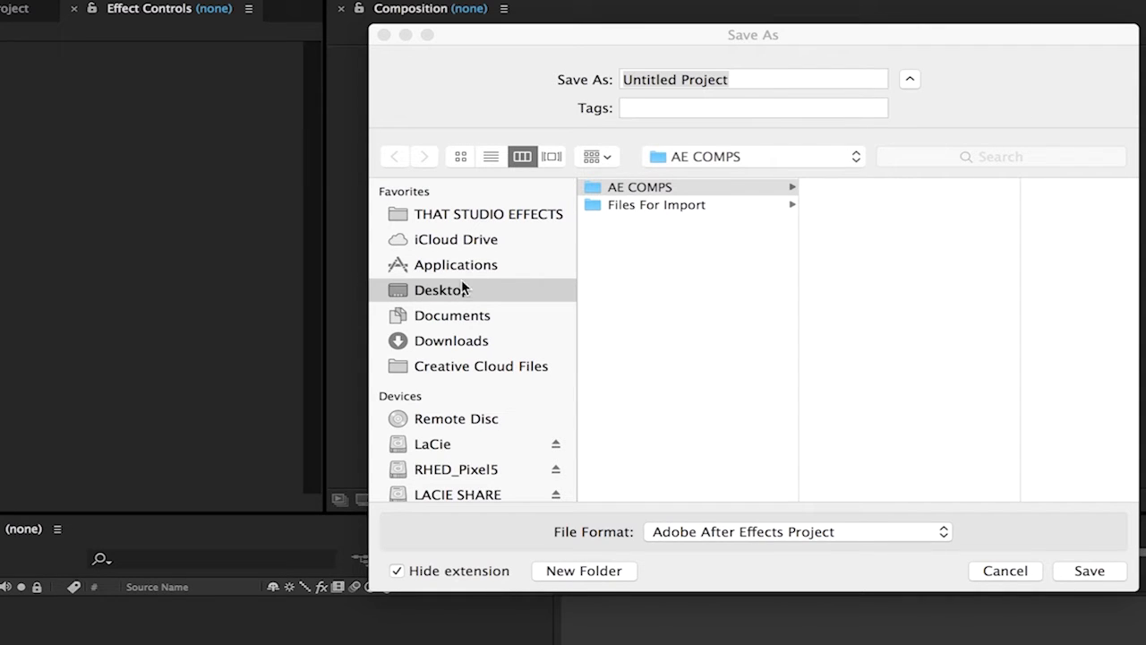
mouse_move(712, 188)
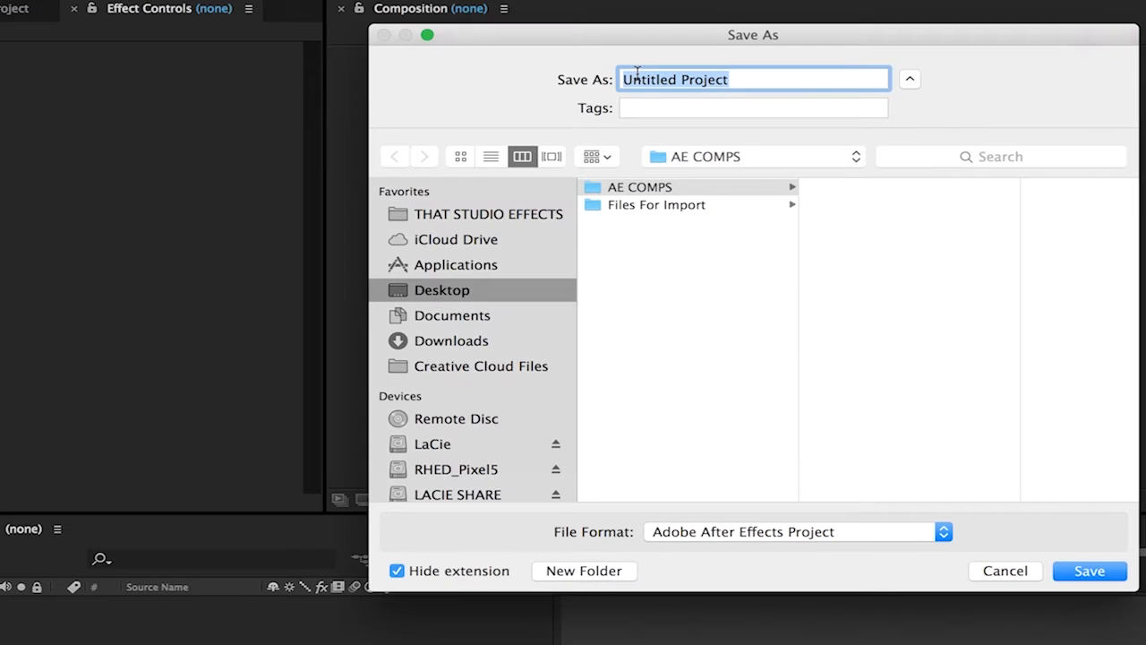
Step: Save the After Effects project as 'PP TO AE' in the AE COMPS folder
type("PP T")
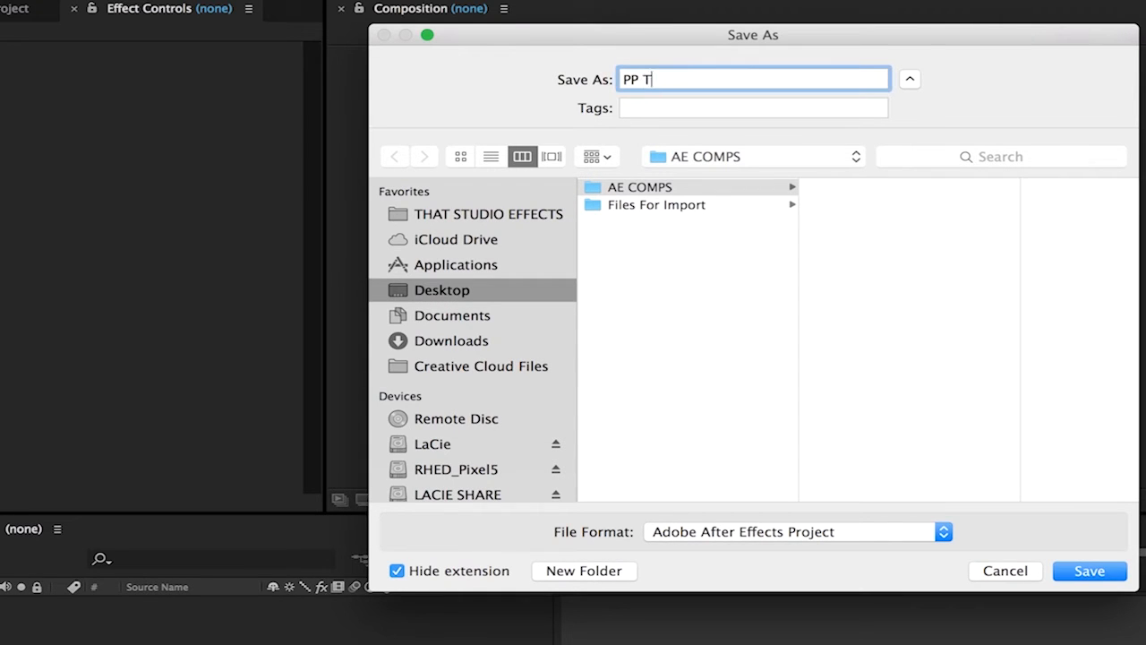
type("O AE")
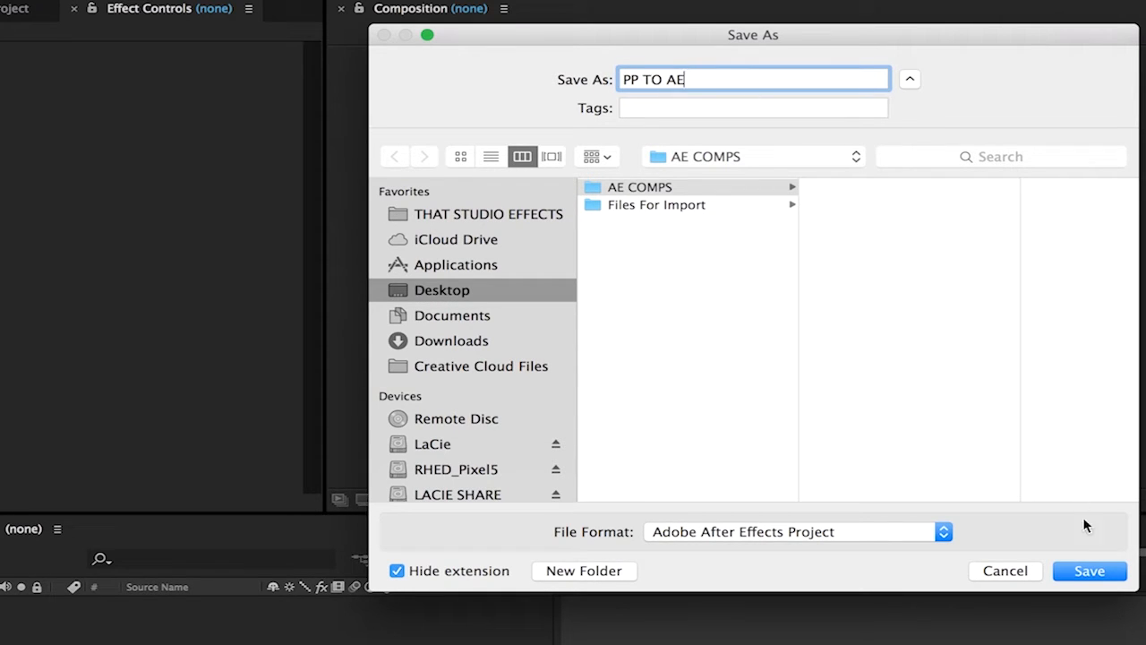
left_click(1089, 570)
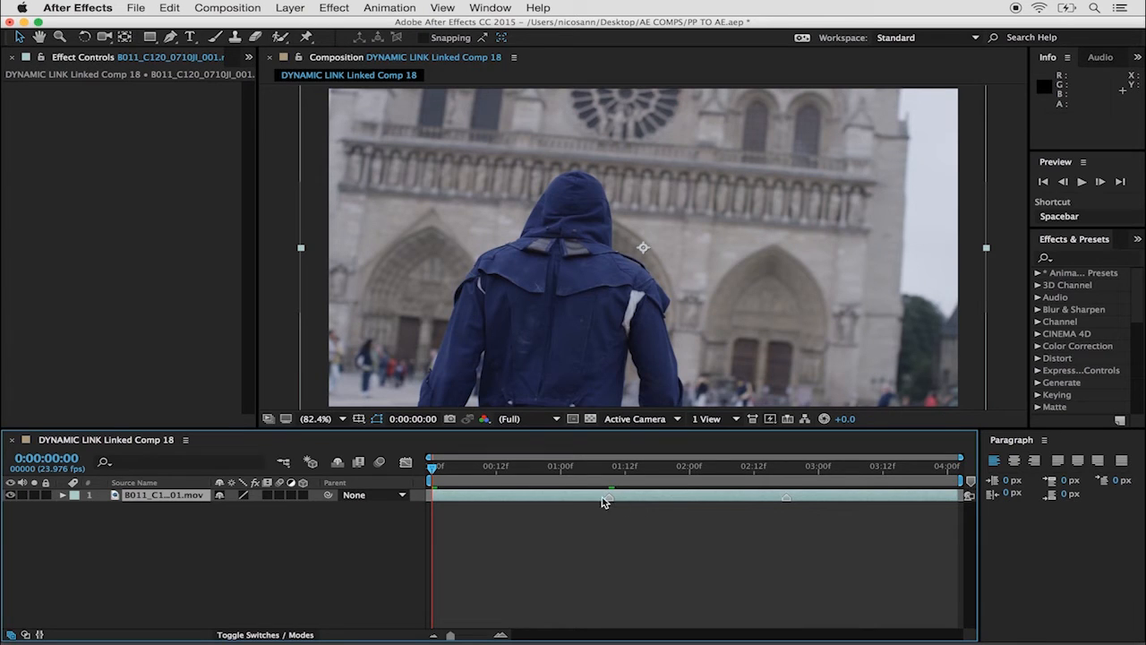
mouse_move(785, 501)
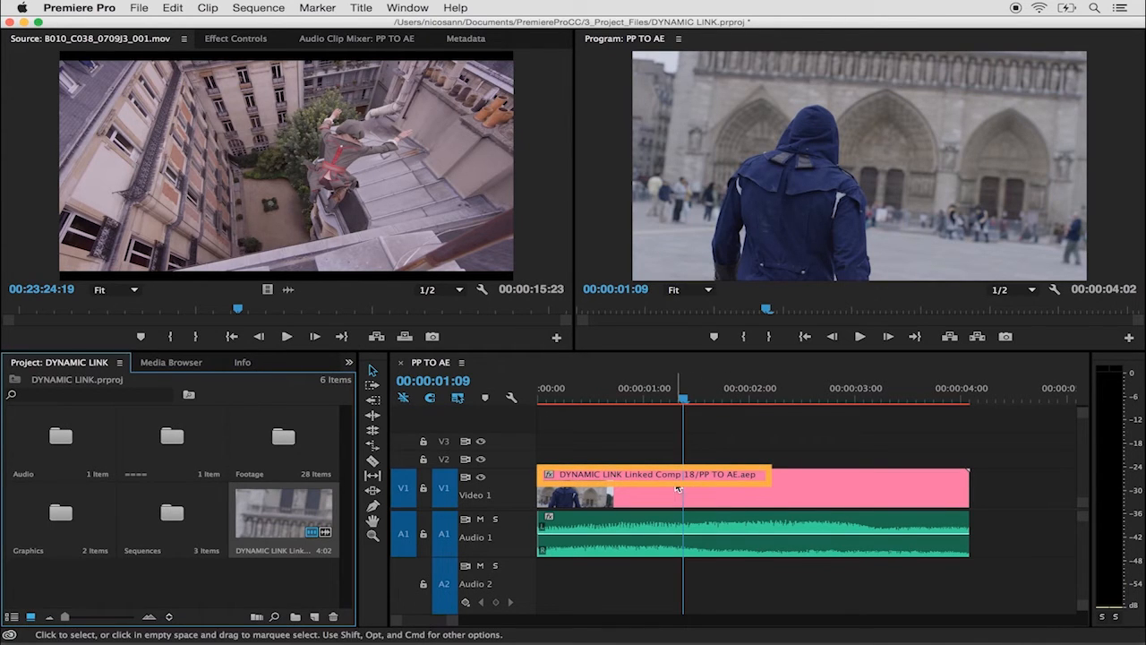
mouse_move(739, 488)
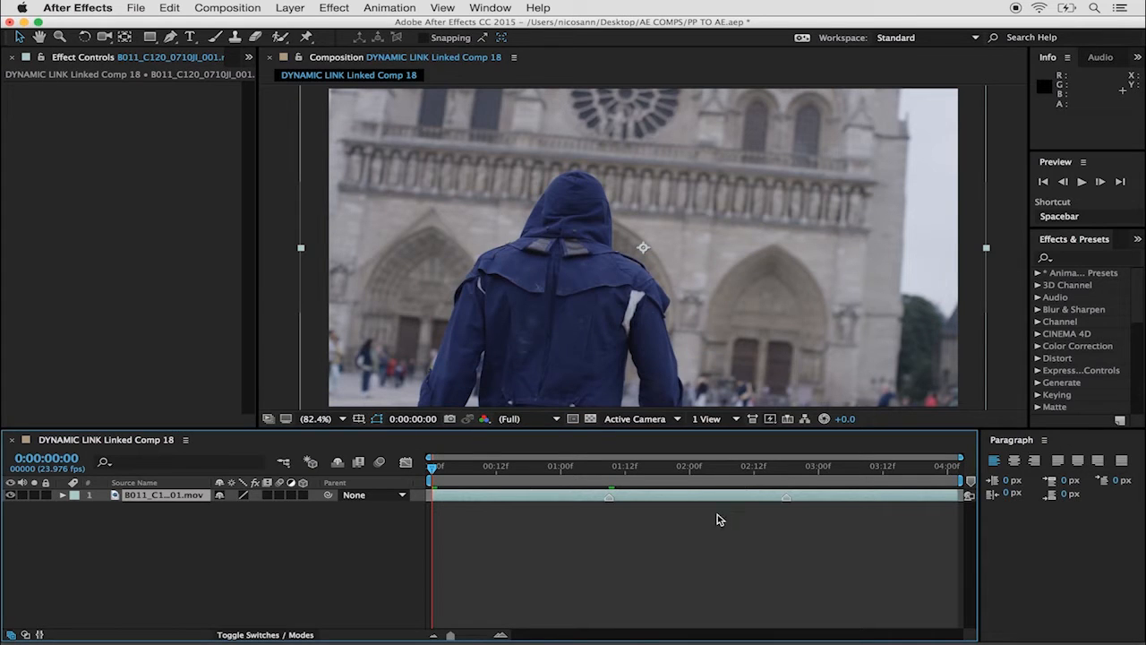
mouse_move(582, 544)
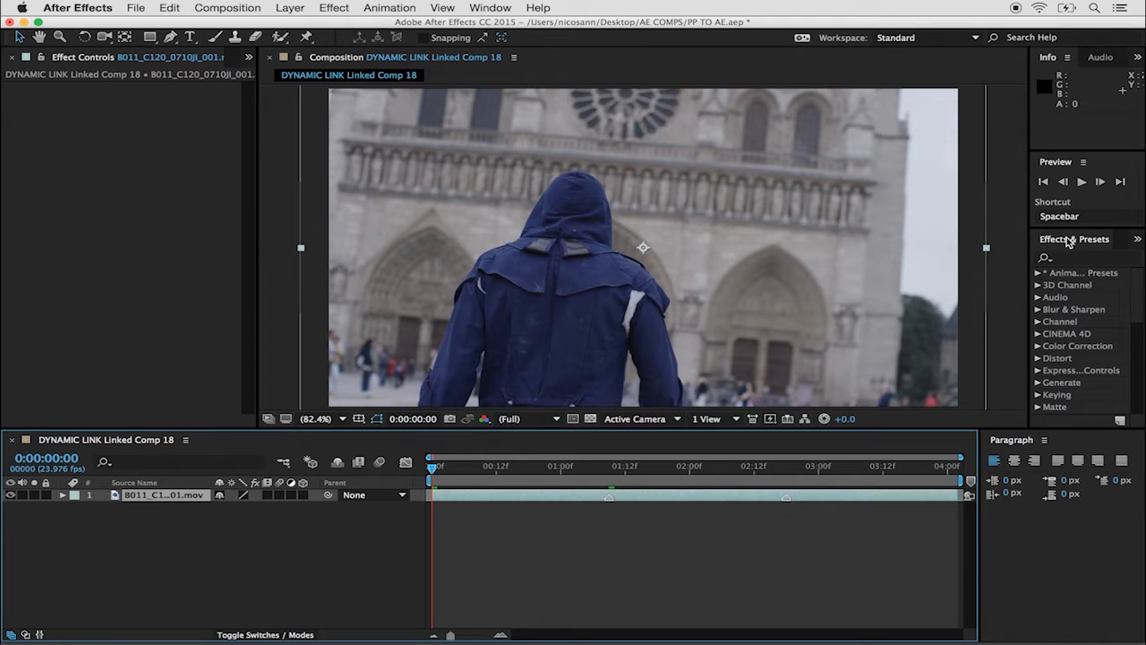
mouse_move(1074, 250)
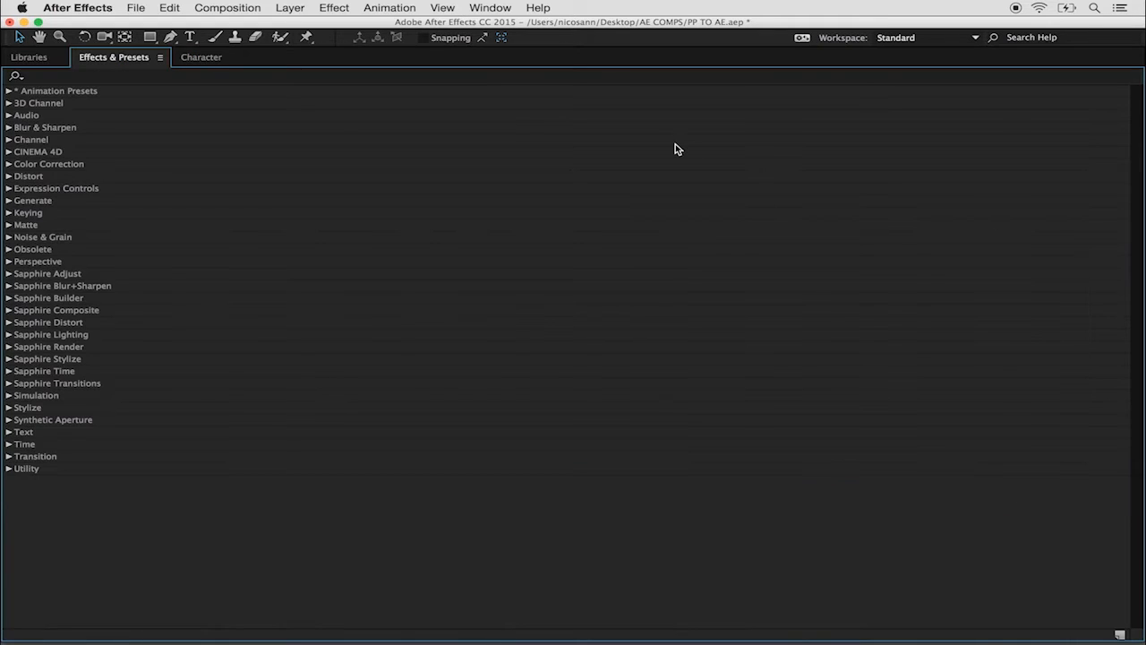
mouse_move(70, 94)
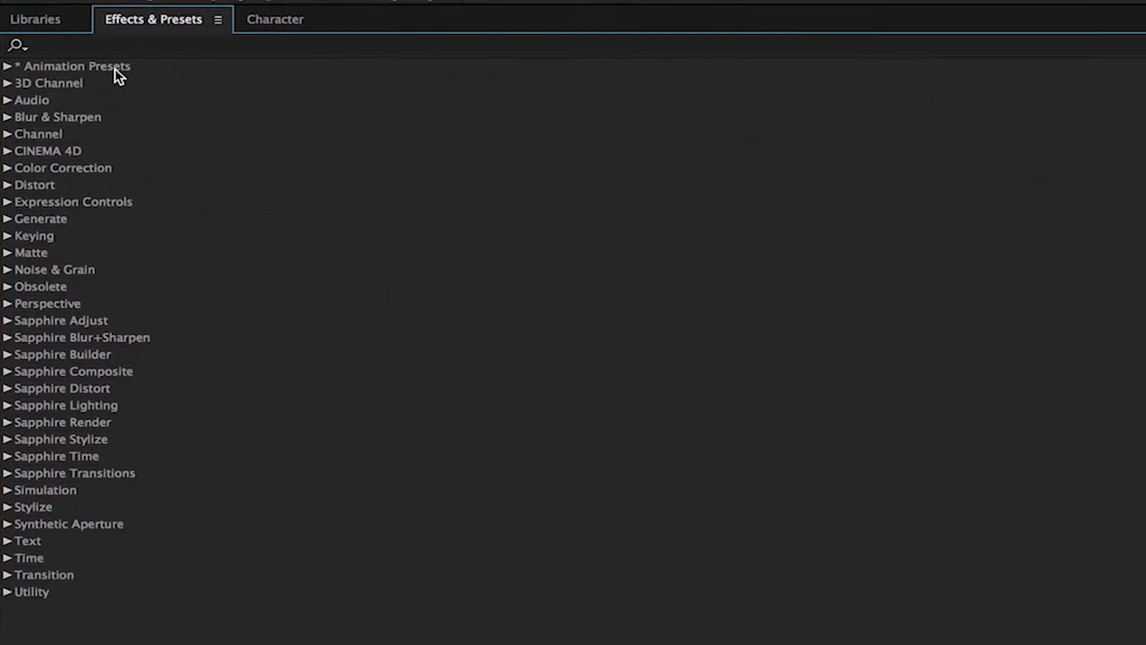
Step: Expand Animation Presets > Image – Special Effects and select Light Leaks – layer markers
left_click(7, 66)
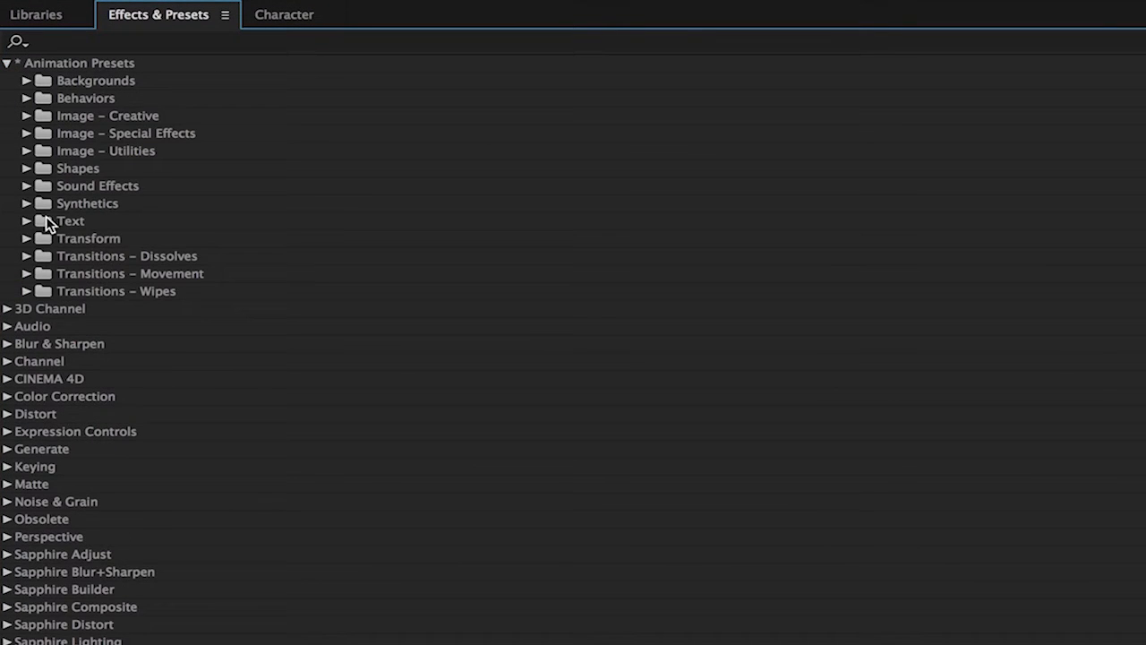
mouse_move(98, 224)
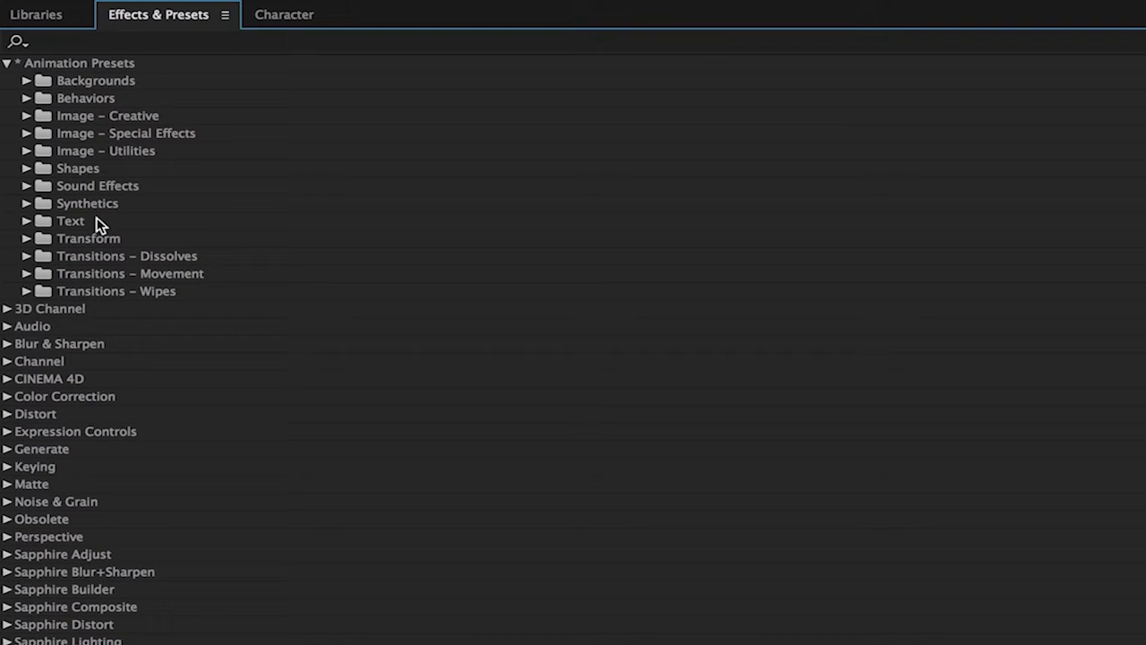
mouse_move(33, 144)
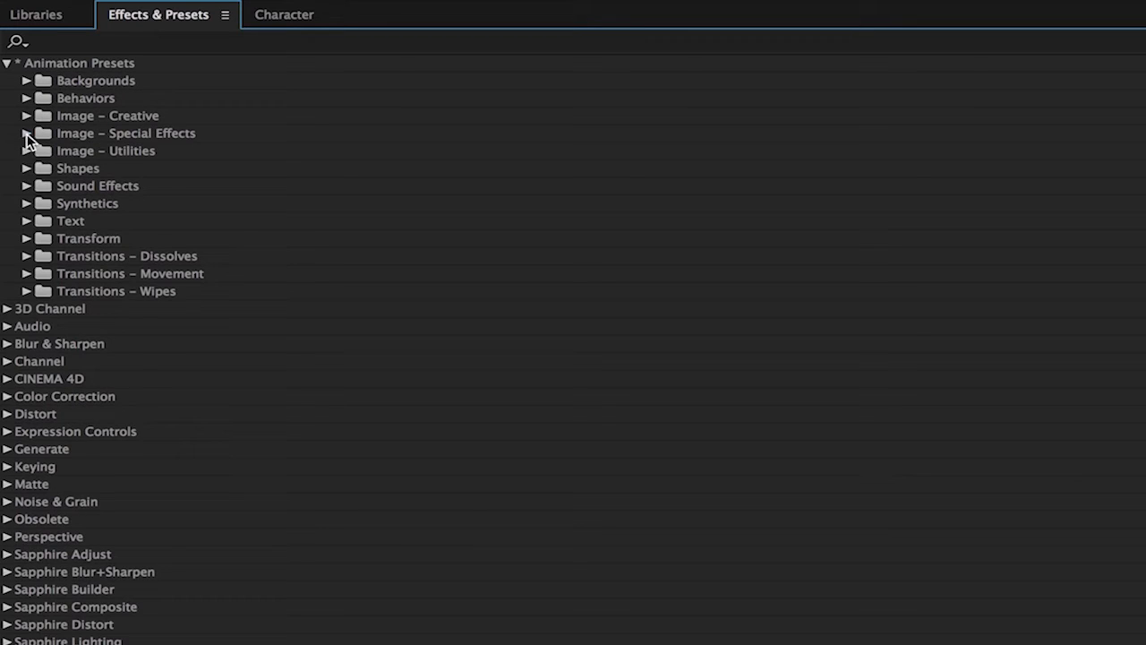
left_click(27, 132)
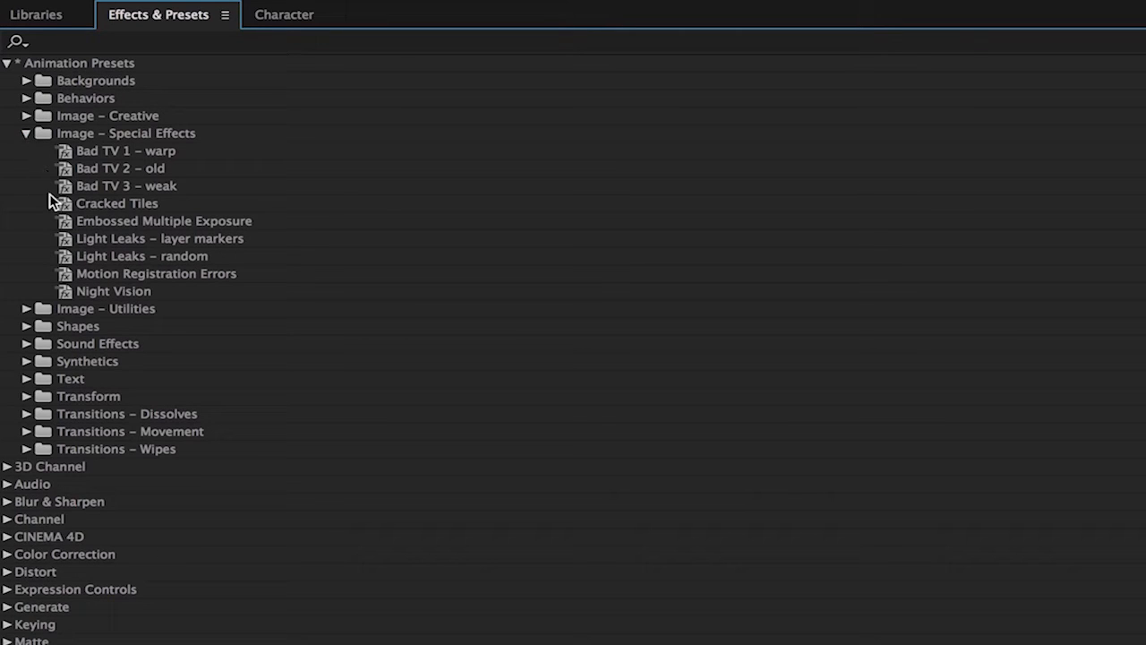
left_click(159, 238)
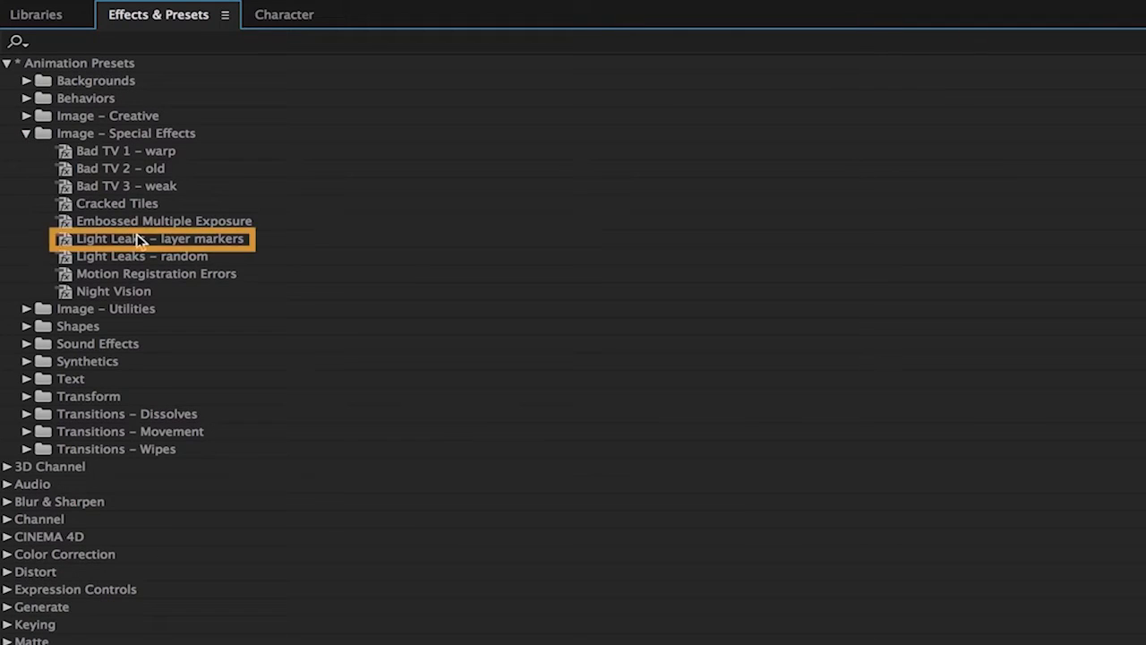
mouse_move(233, 251)
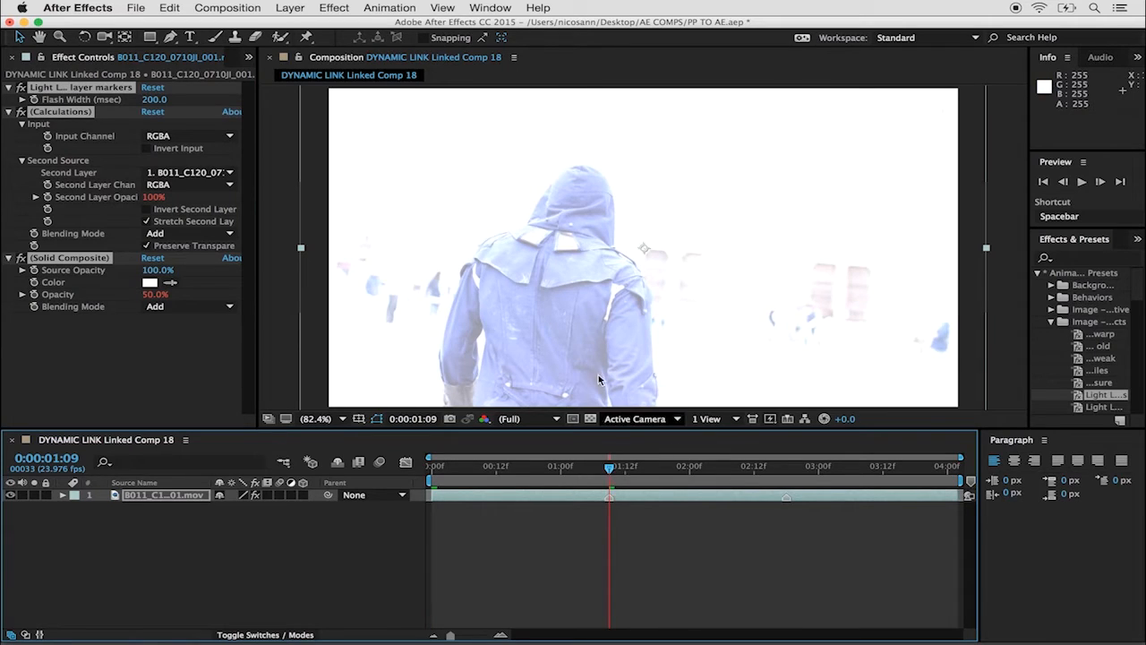
mouse_move(654, 235)
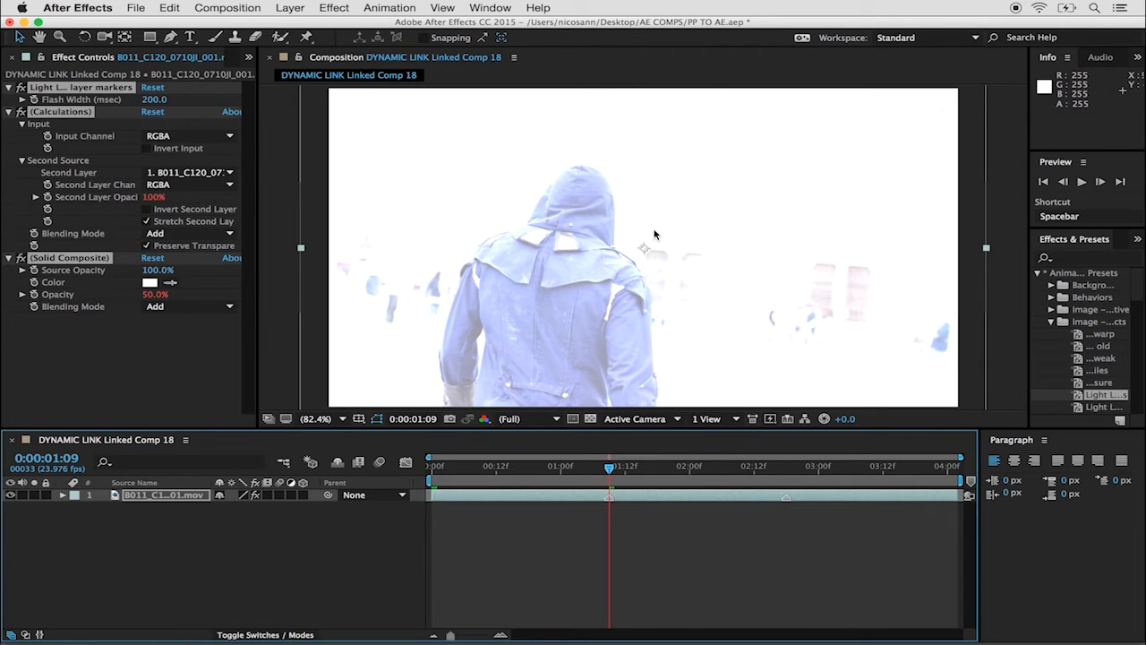
mouse_move(788, 479)
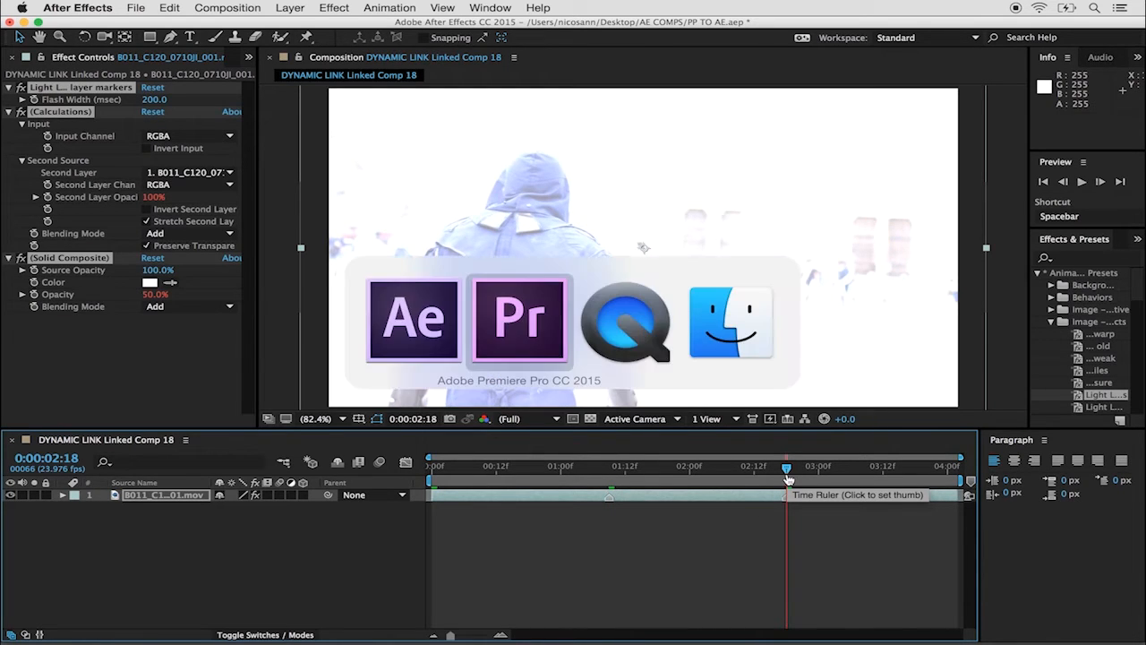
Step: Scrub later in the comp to see the applied light-leak flash
left_click(519, 319)
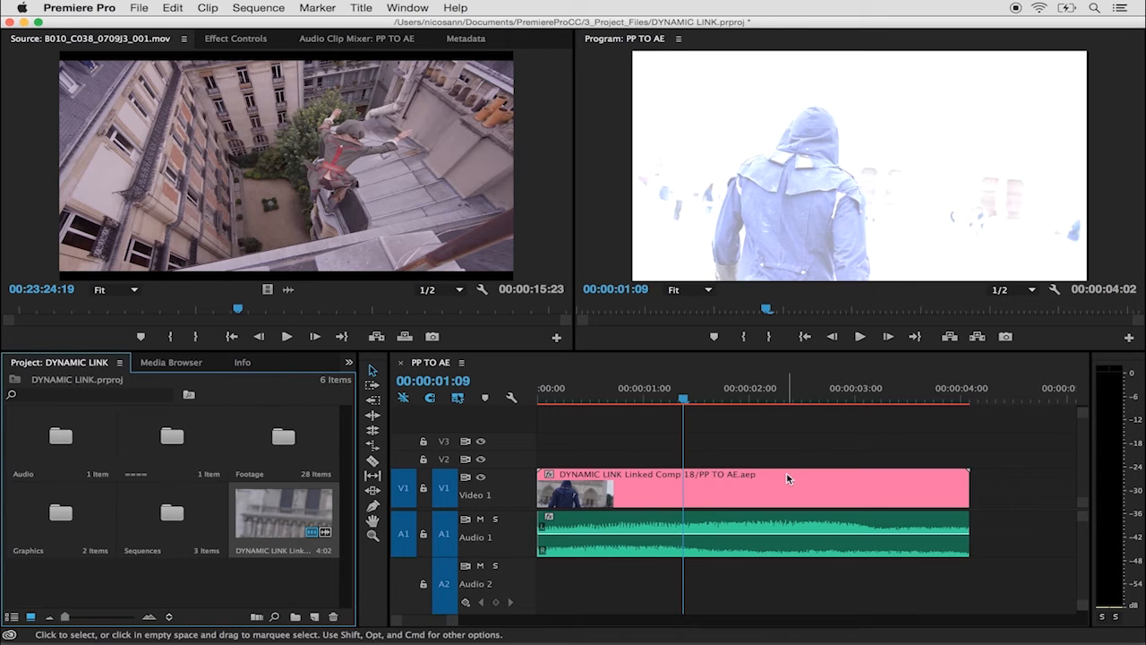
mouse_move(750, 488)
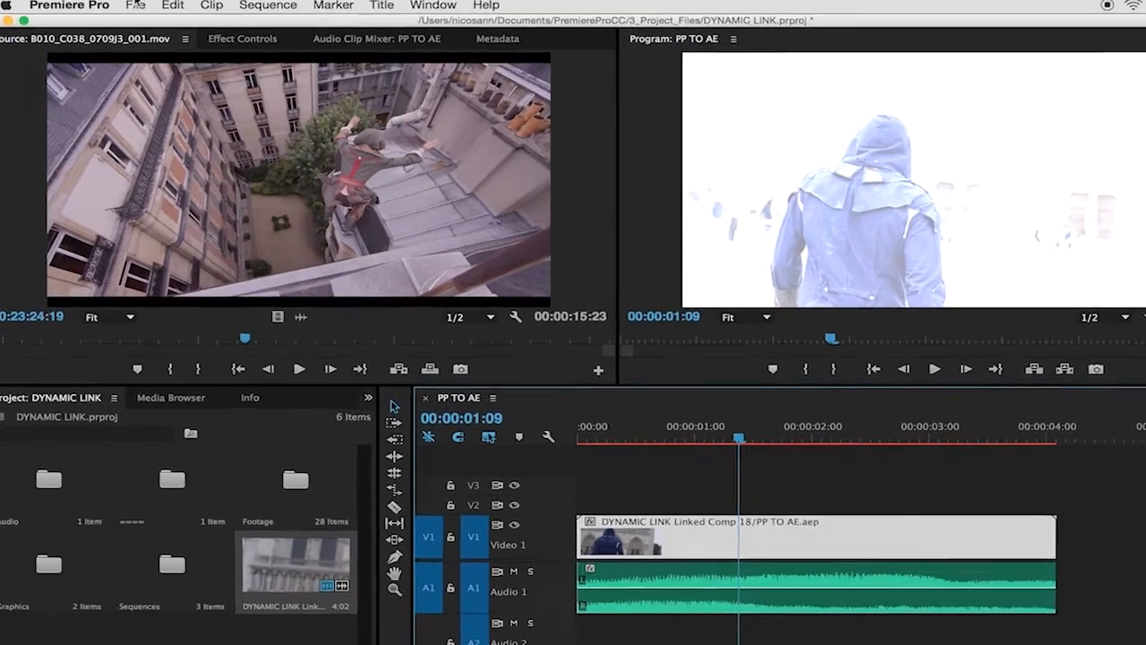
Step: Switch applications to view the linked comp clip with its white flash
left_click(172, 6)
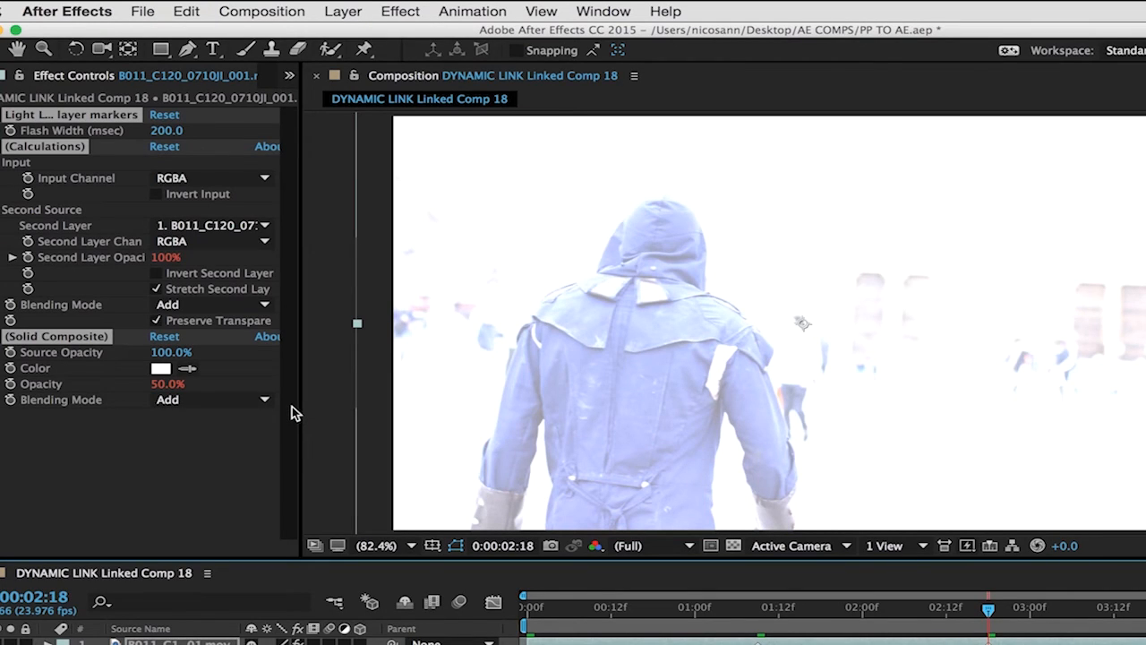
mouse_move(264, 258)
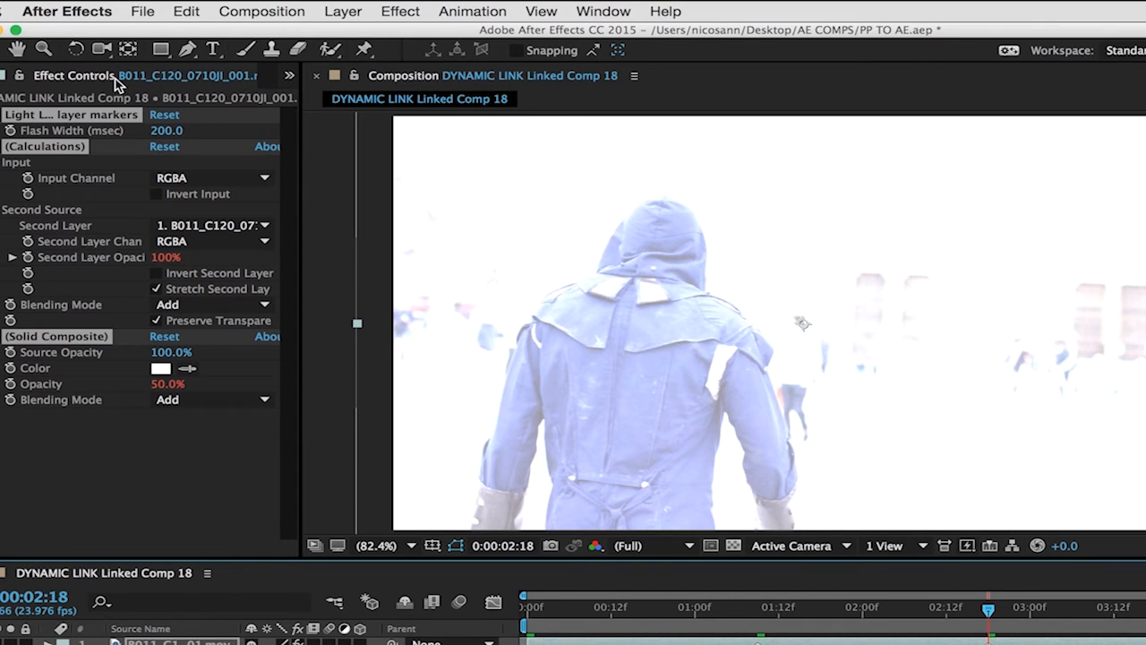
mouse_move(45, 322)
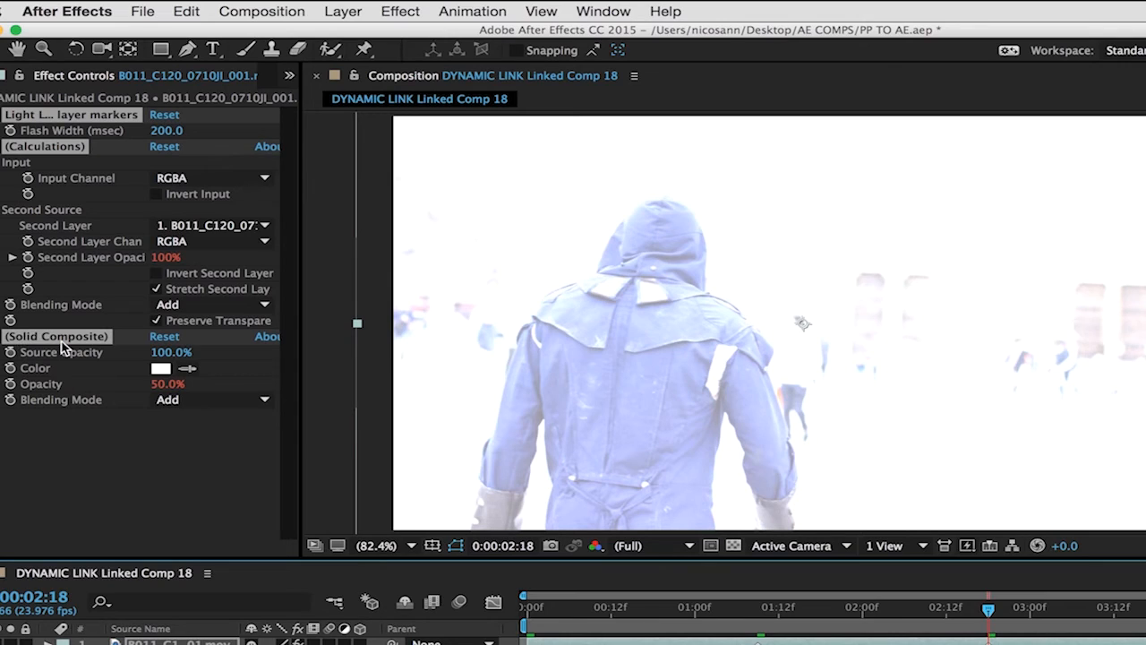
Step: Set the Solid Composite flash colour to pink (FF0EF3)
left_click(36, 368)
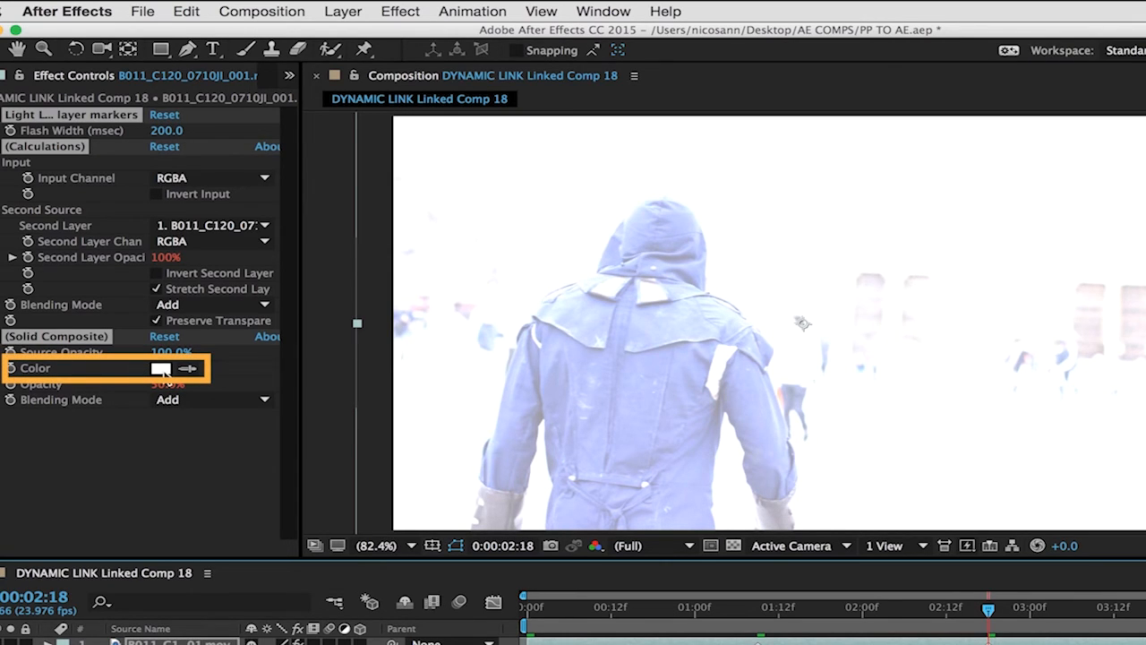
left_click(161, 368)
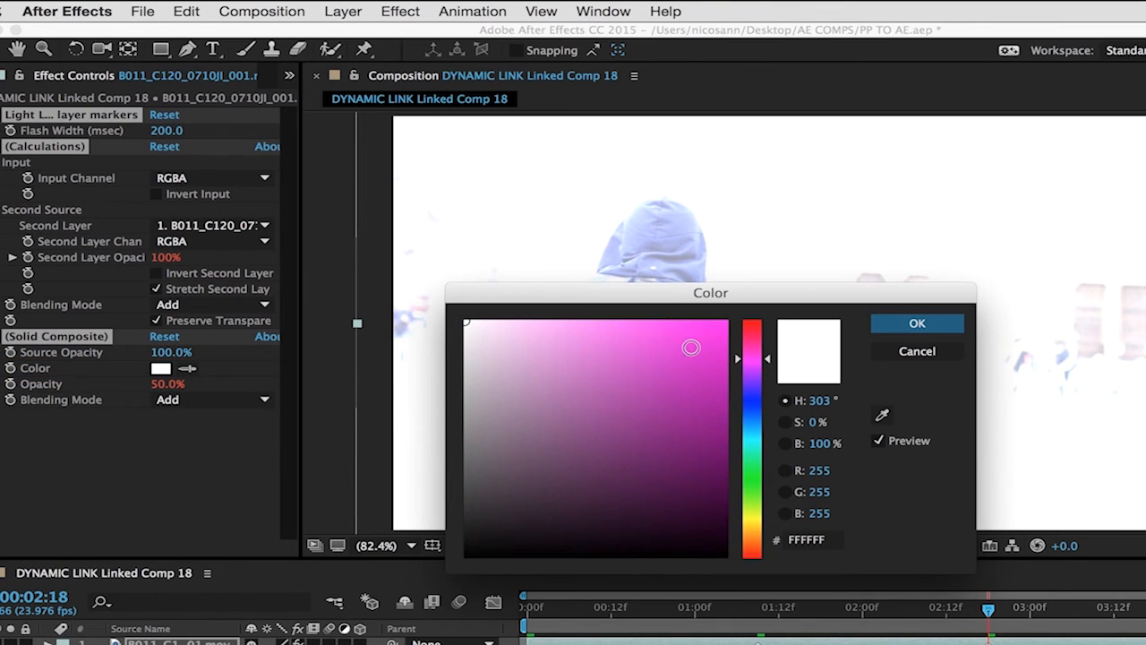
left_click(713, 320)
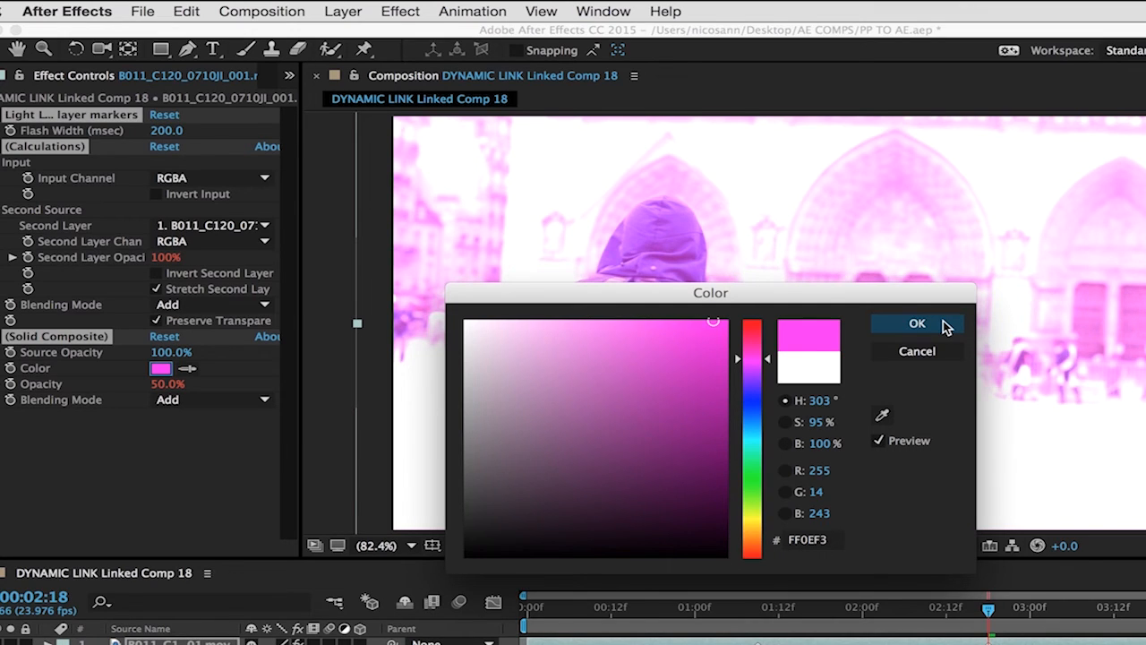
left_click(916, 323)
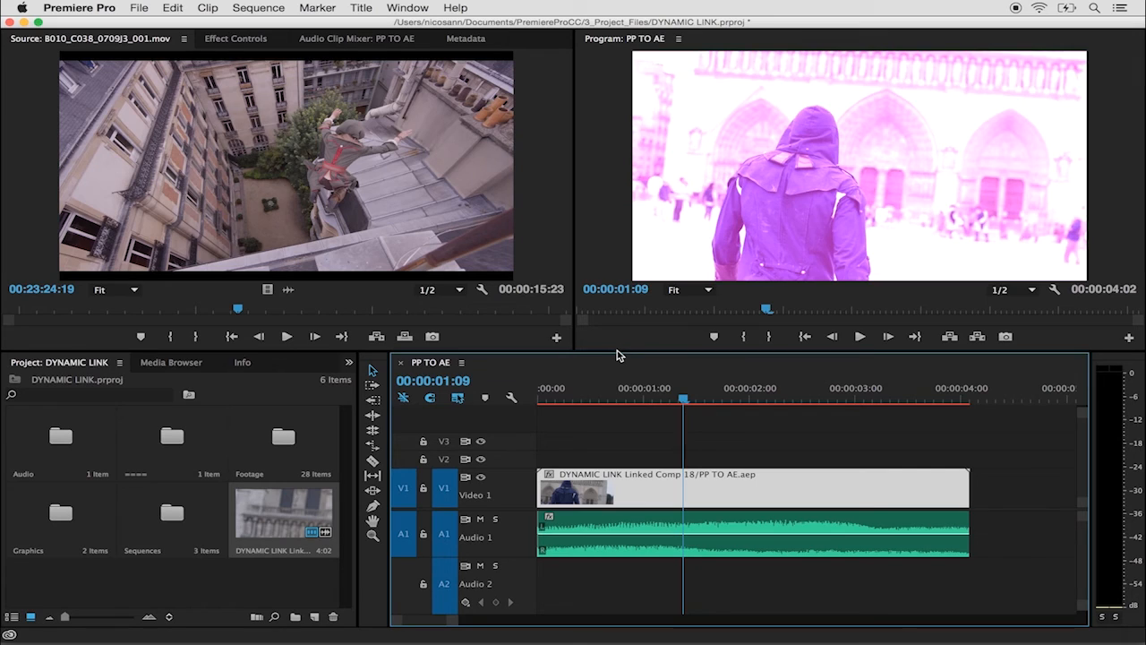
mouse_move(686, 541)
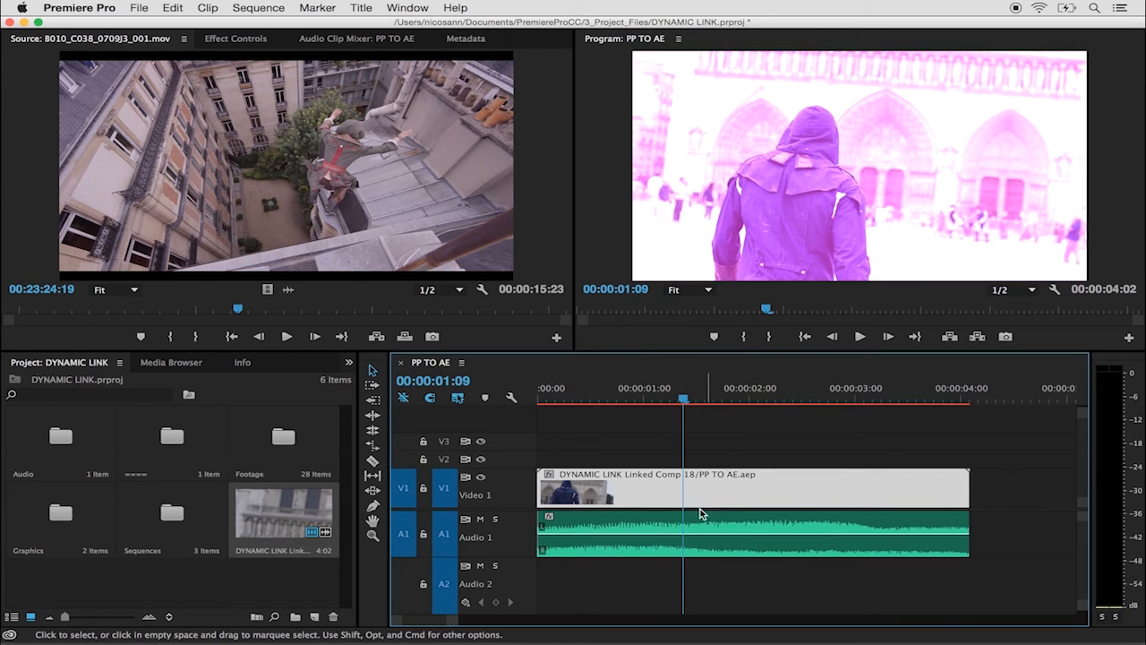
mouse_move(690, 526)
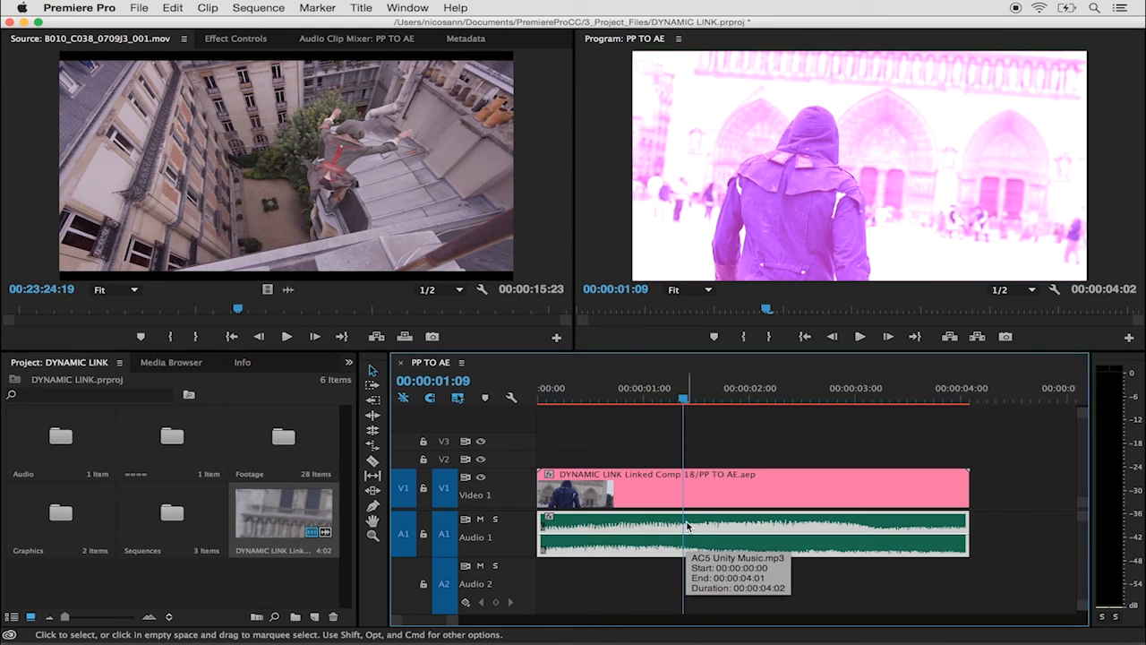
Step: Right-click the AC5 Unity Music.mp3 clip on Audio 1 to show its actions
right_click(688, 526)
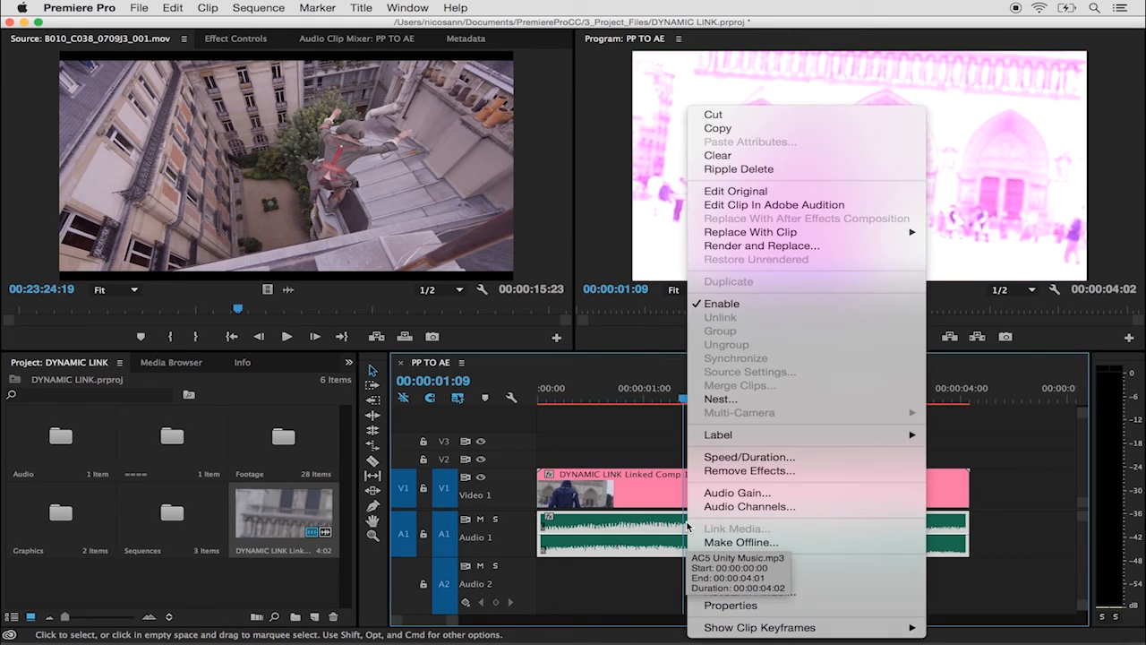
mouse_move(773, 204)
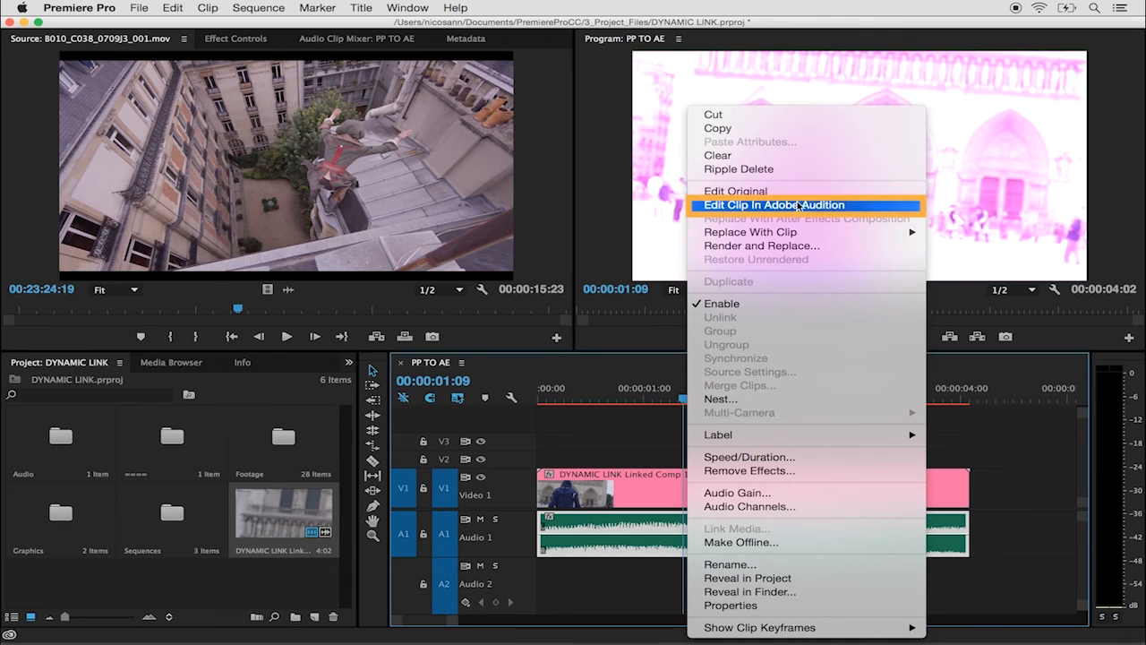